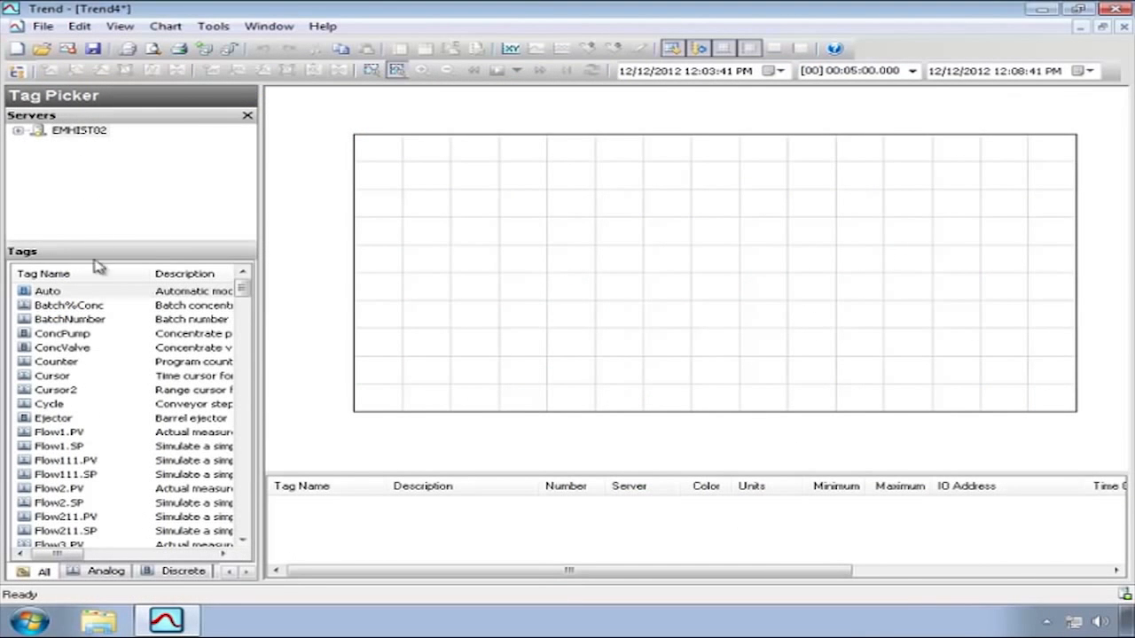
Add ReactTemp and ReactLevel from the Tag Picker to the trend chart
{"action": "left_click", "coordinate": [48, 291]}
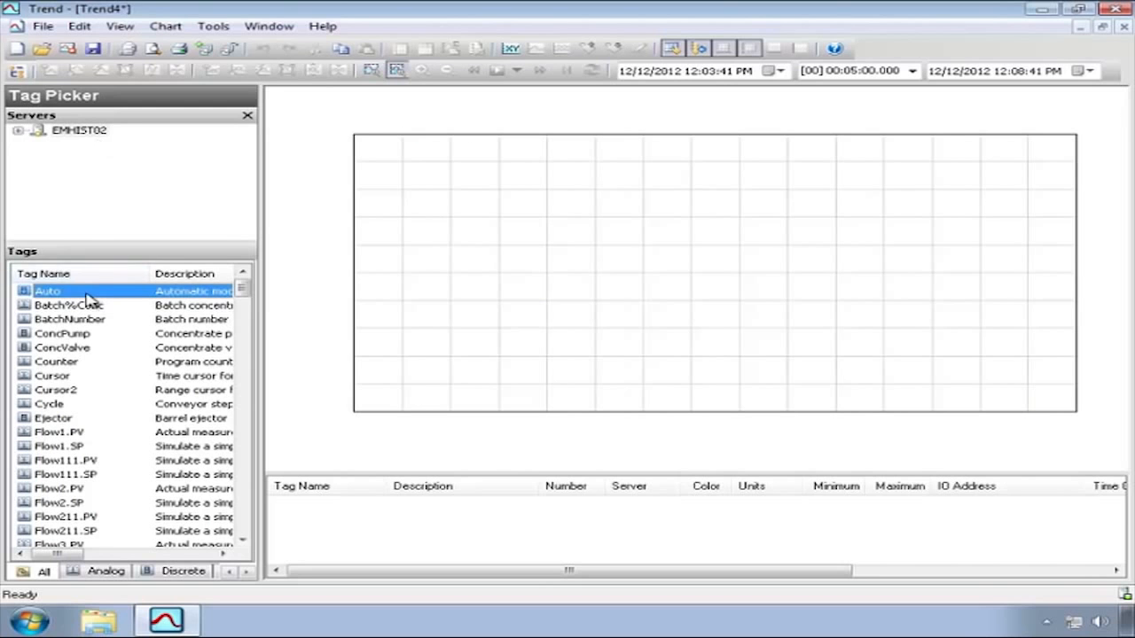
{"action": "double_click", "coordinate": [62, 305]}
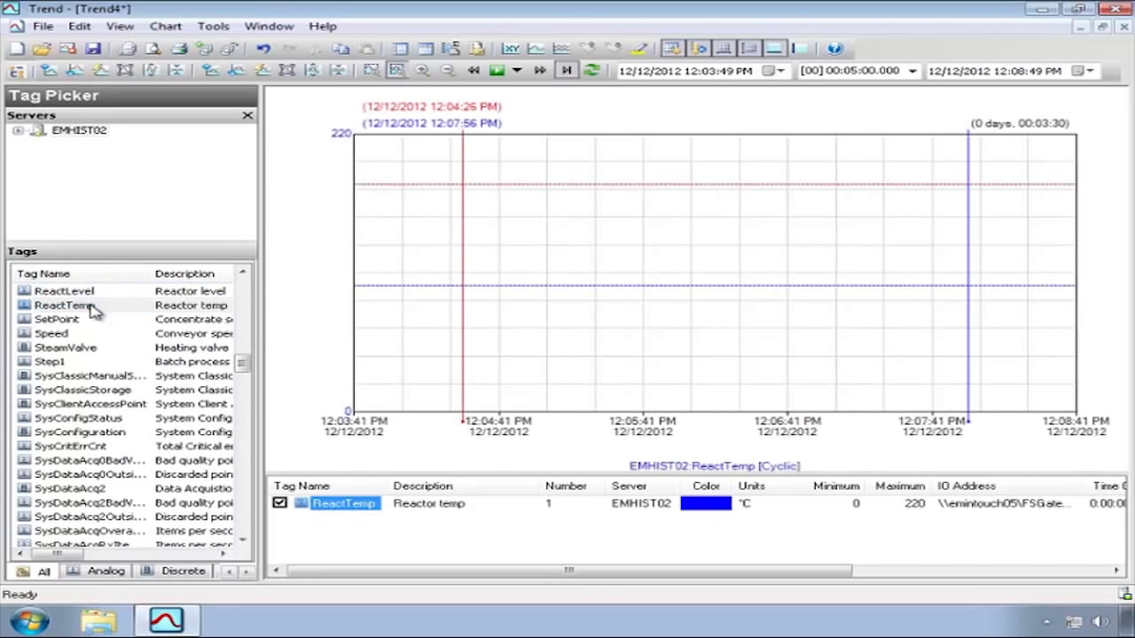
{"action": "double_click", "coordinate": [64, 290]}
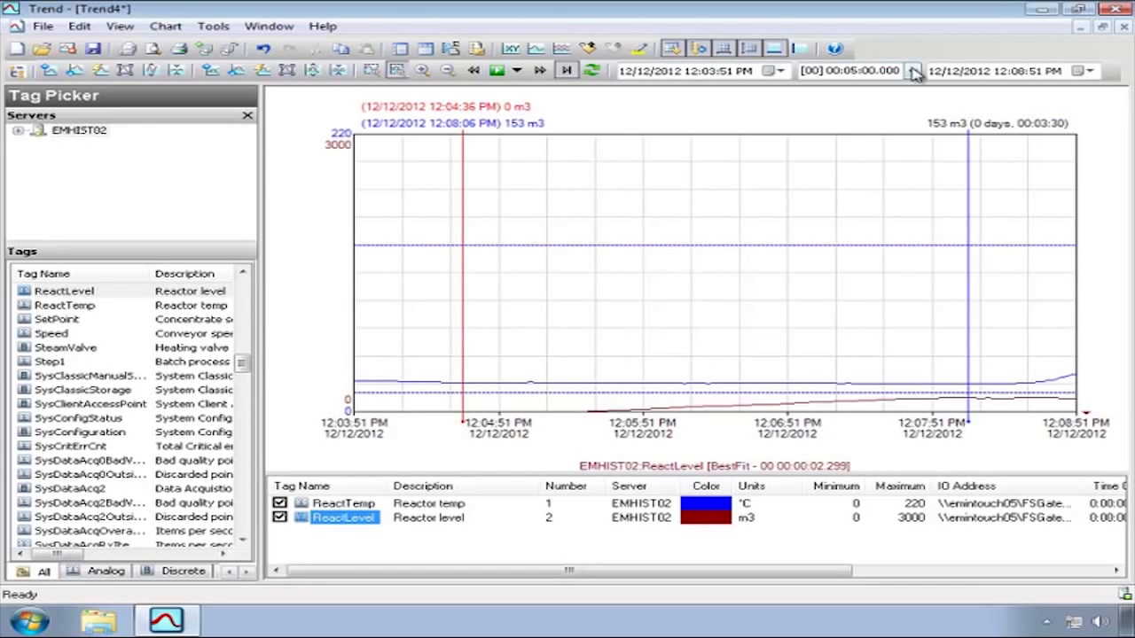
Set a 15-minute time span and switch the chart to an X-Y scatter view
{"action": "left_click", "coordinate": [914, 71]}
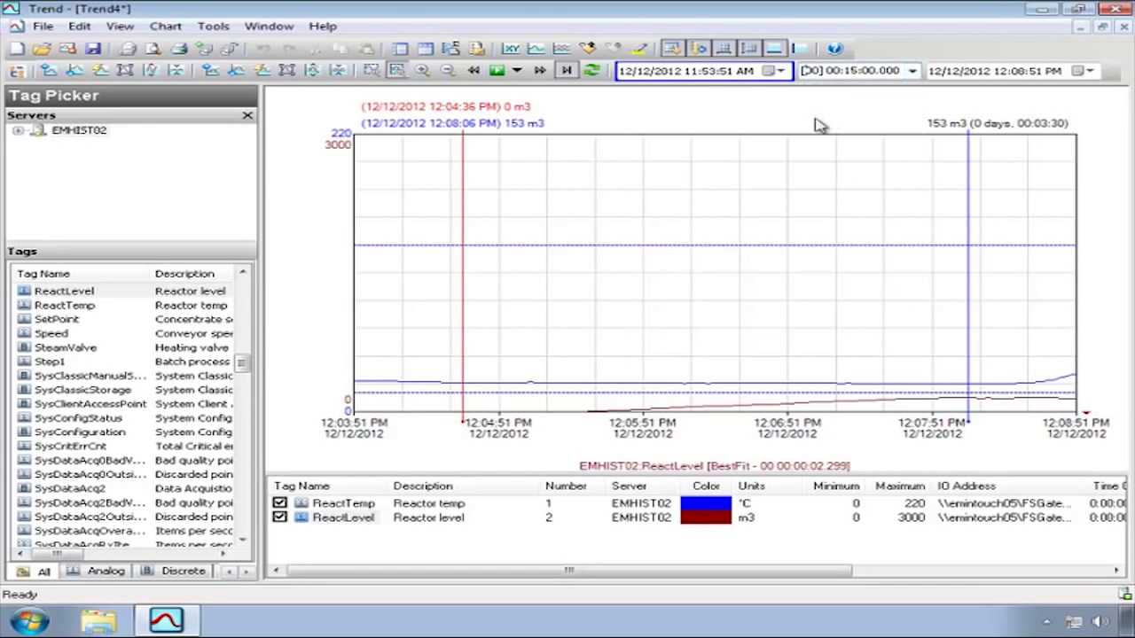
{"action": "left_click", "coordinate": [287, 71]}
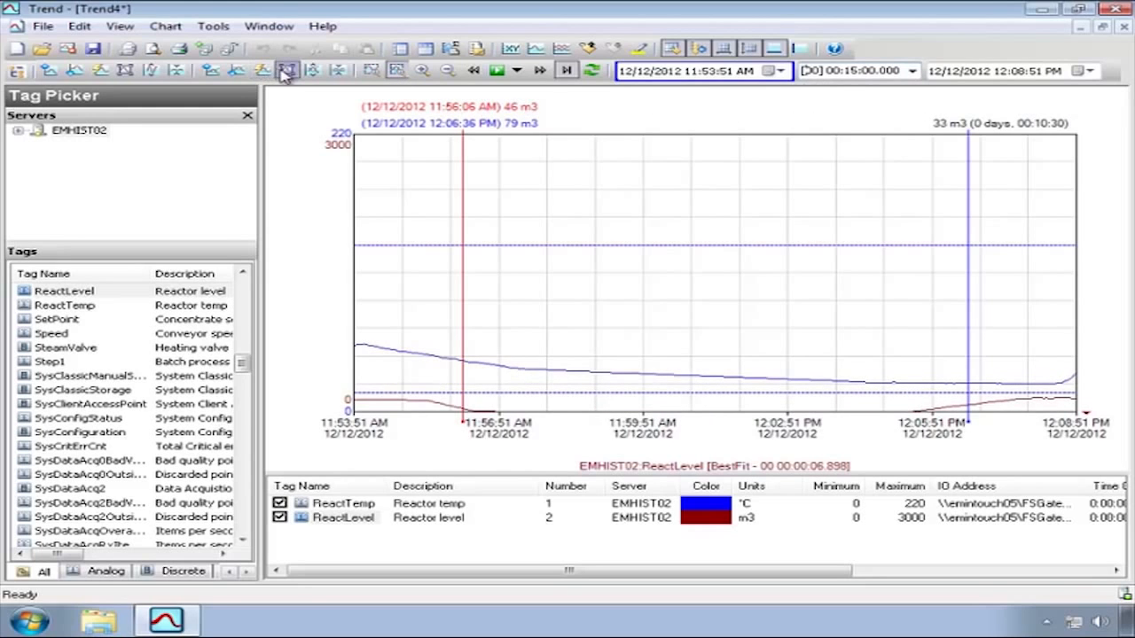
{"action": "left_click", "coordinate": [287, 71]}
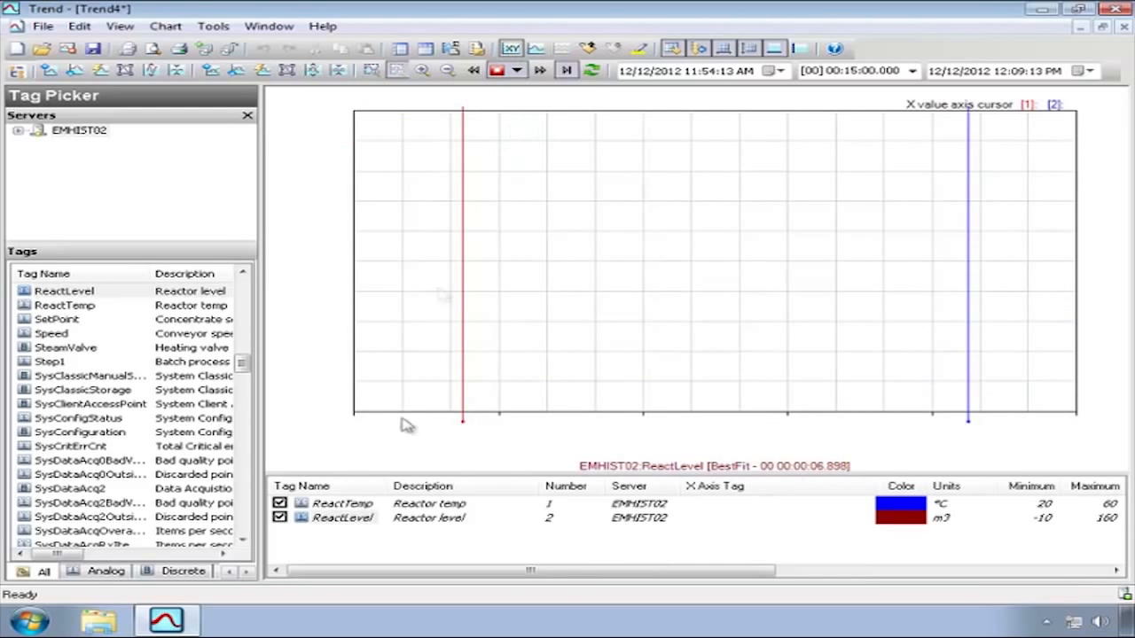
Make ReactLevel the X-axis tag for ReactTemp so the scatter curve is drawn
{"action": "left_click", "coordinate": [340, 518]}
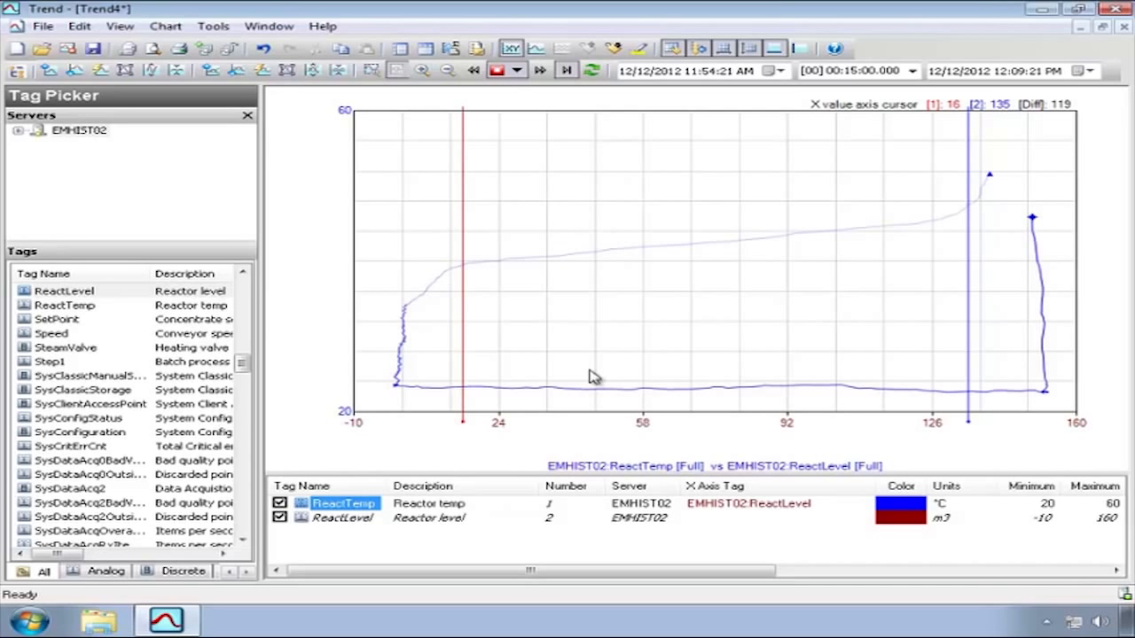
{"action": "mouse_move", "coordinate": [614, 326]}
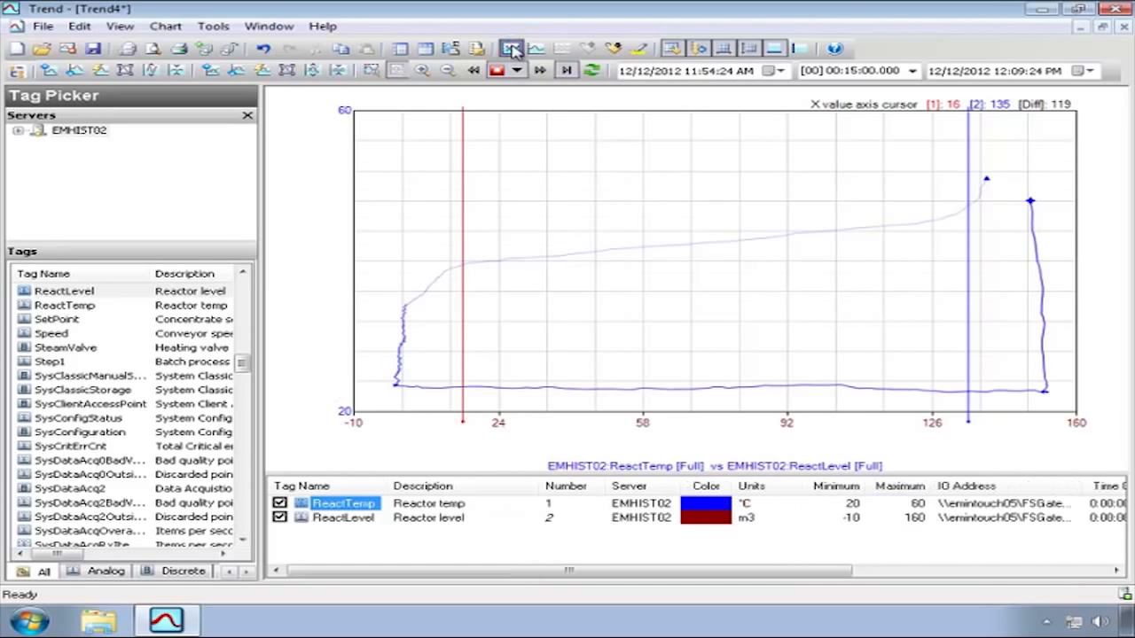
Return to the time trend and add a public ReactLevel annotation "Is this normal?"
{"action": "left_click", "coordinate": [511, 50]}
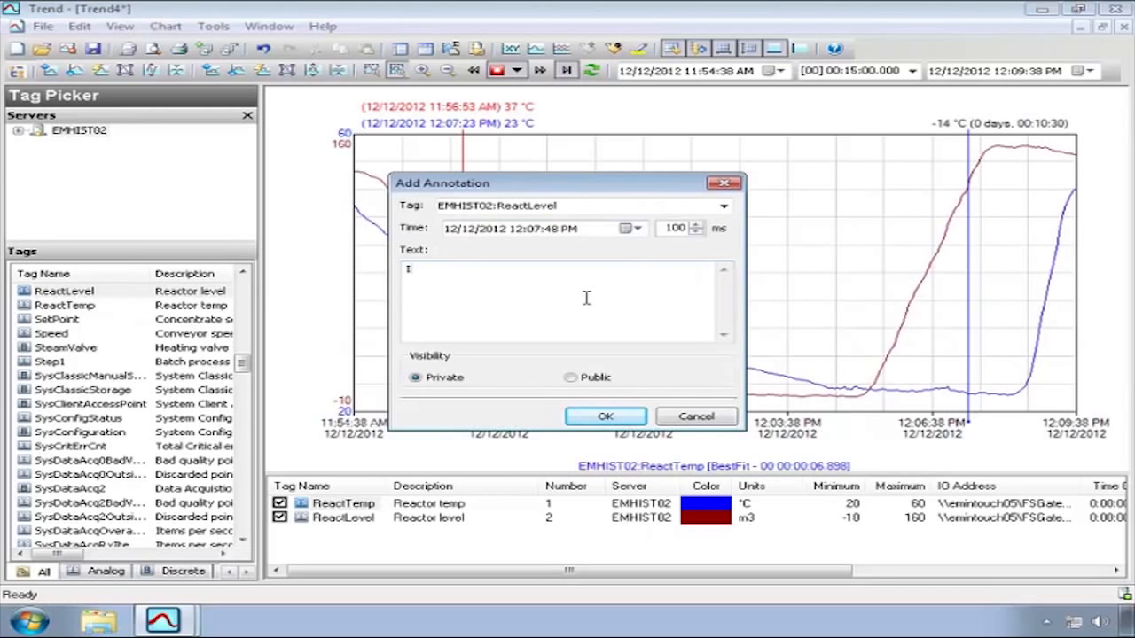
{"action": "type", "text": "Is this nor"}
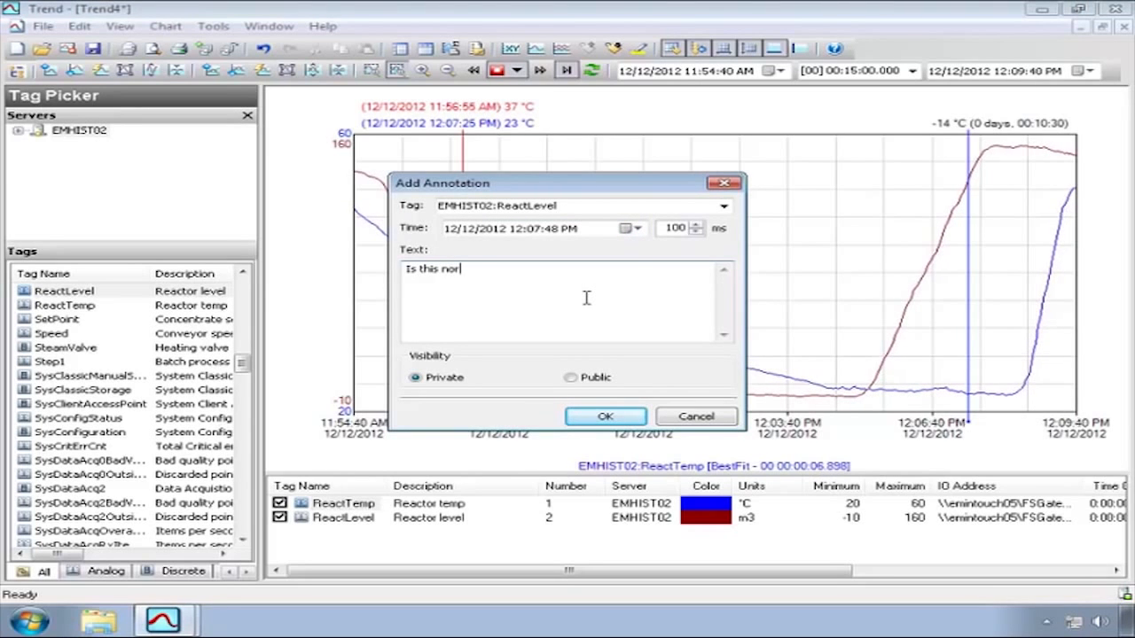
{"action": "type", "text": "mal?"}
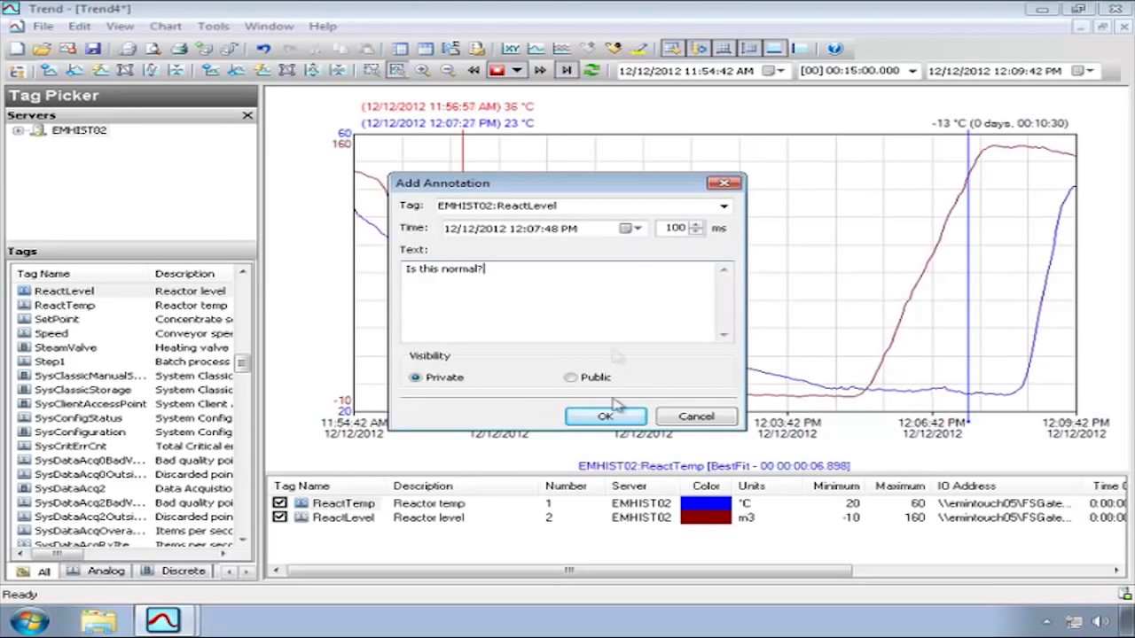
{"action": "left_click", "coordinate": [571, 378]}
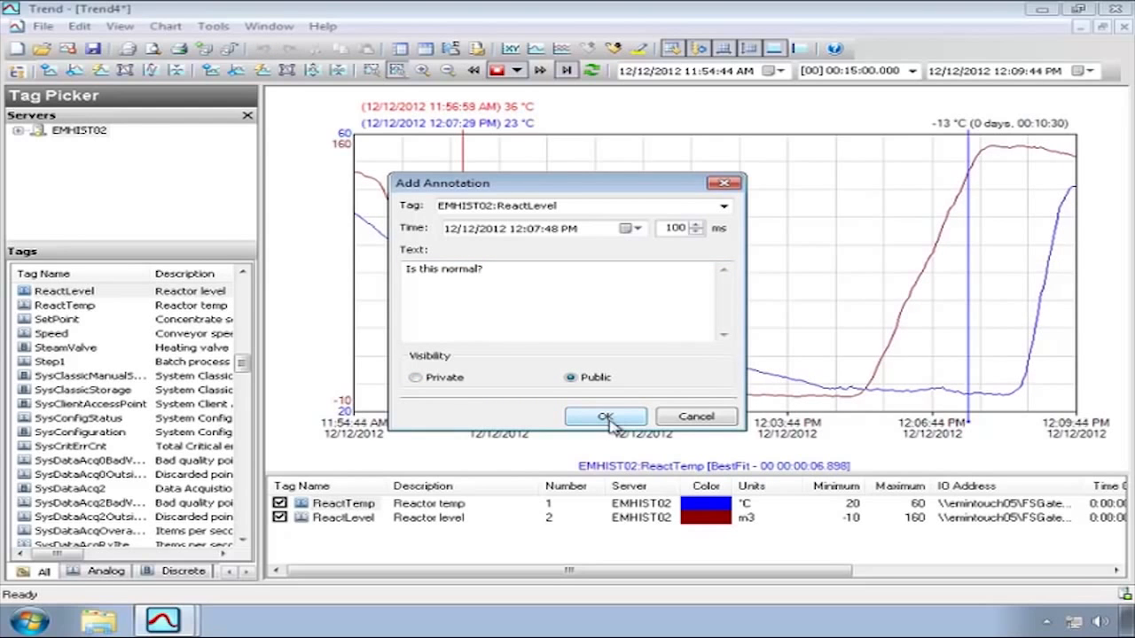
{"action": "left_click", "coordinate": [605, 417]}
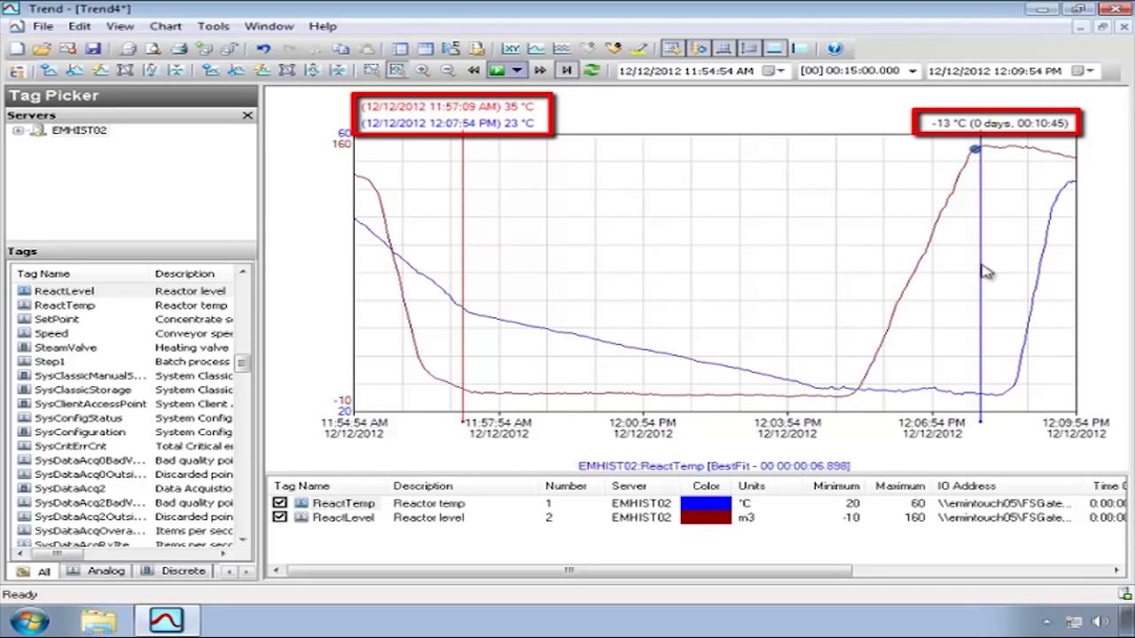
Drag the first time cursor near the trend start to read 45 °C at 11:55:19 AM
{"action": "left_click_drag", "start_coordinate": [461, 229], "coordinate": [416, 228]}
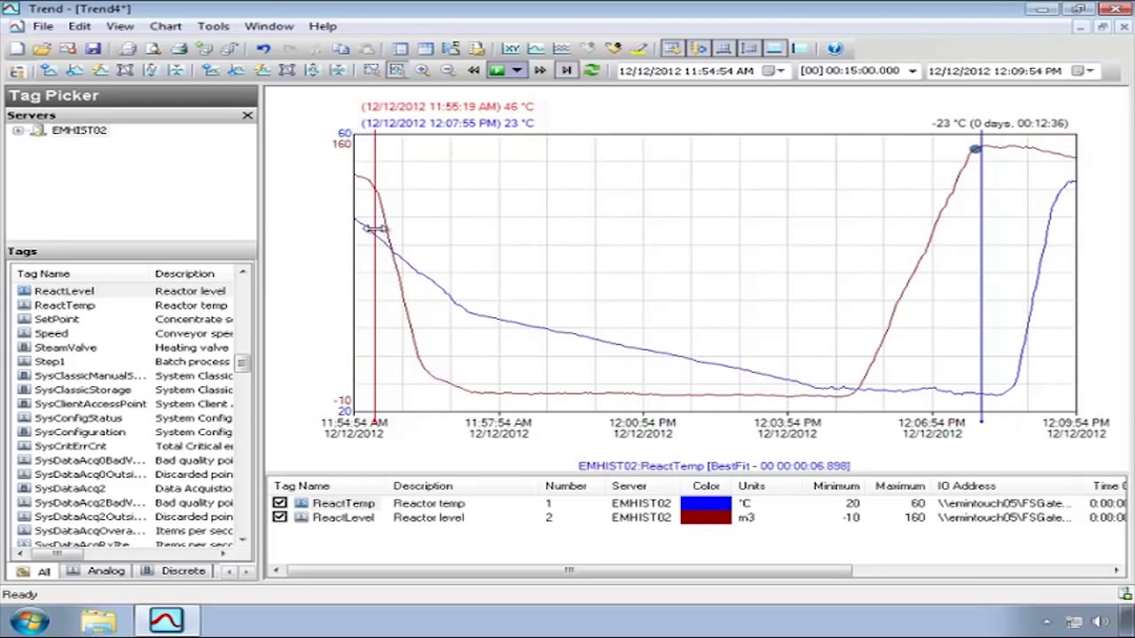
{"action": "left_click", "coordinate": [562, 49]}
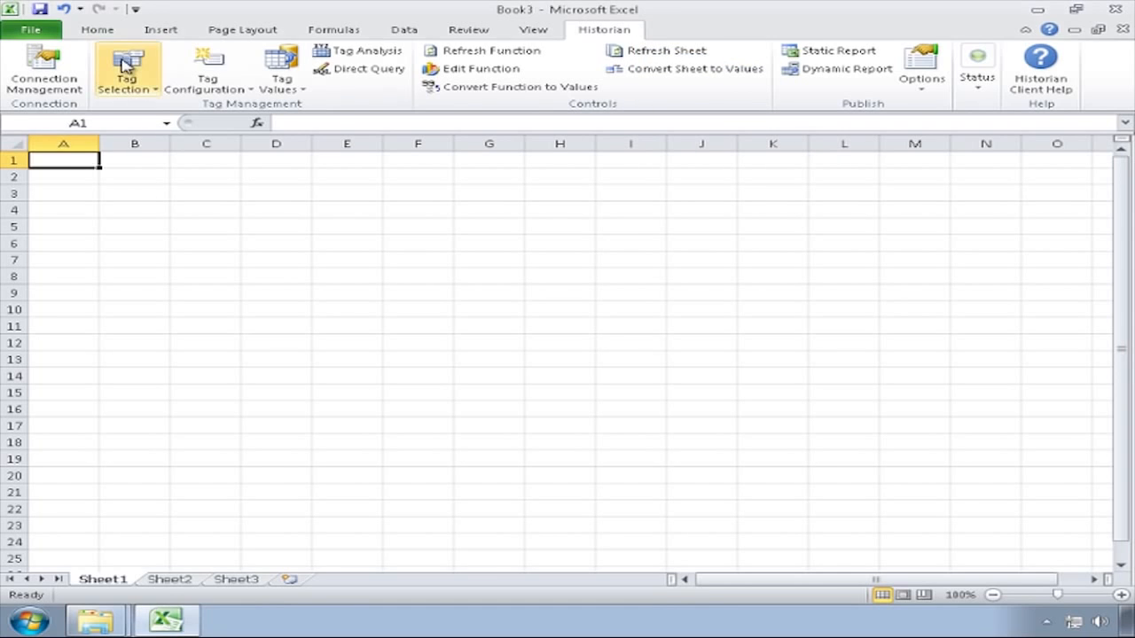
Insert ReactLevel and ReactTemp tag names at A1 via Tag Selection filtered by 'react'
{"action": "left_click", "coordinate": [127, 69]}
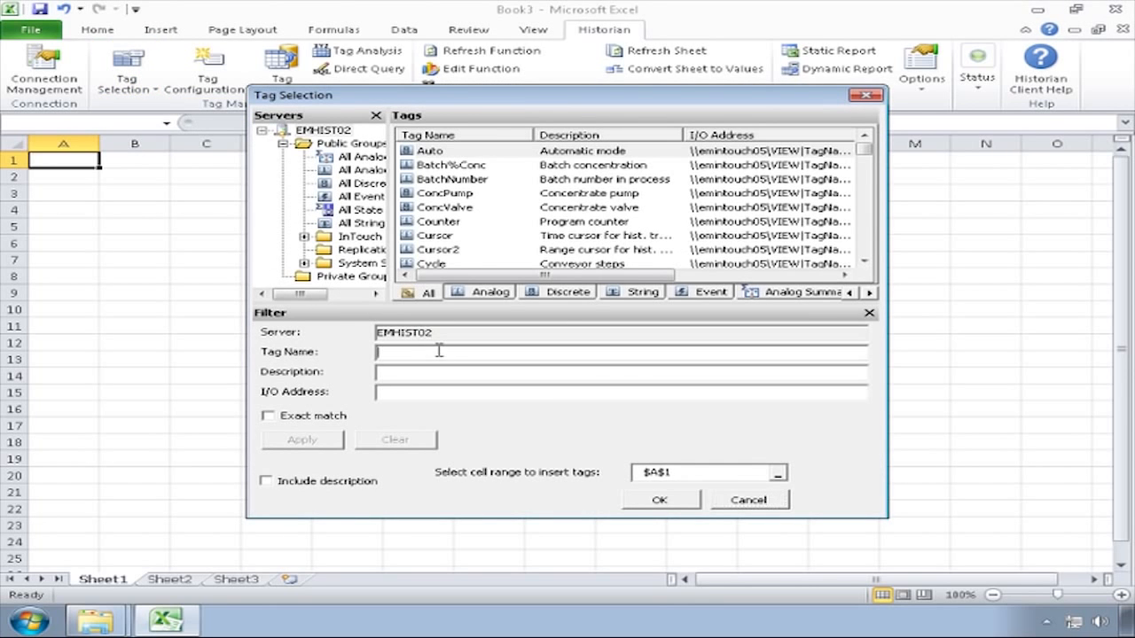
{"action": "type", "text": "react"}
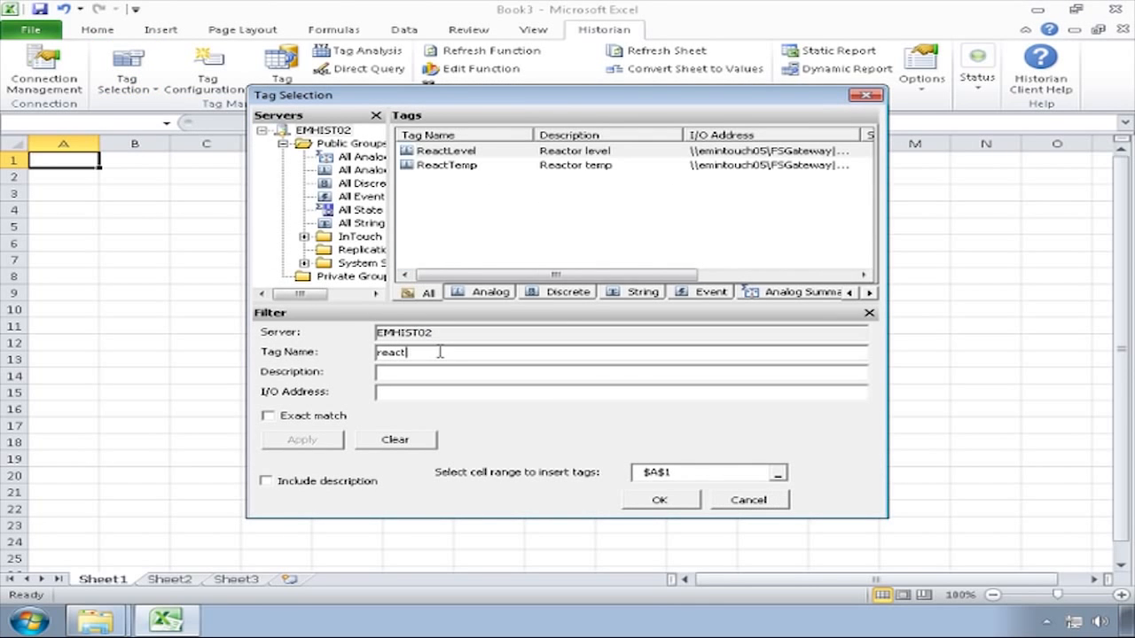
{"action": "left_click", "coordinate": [447, 165]}
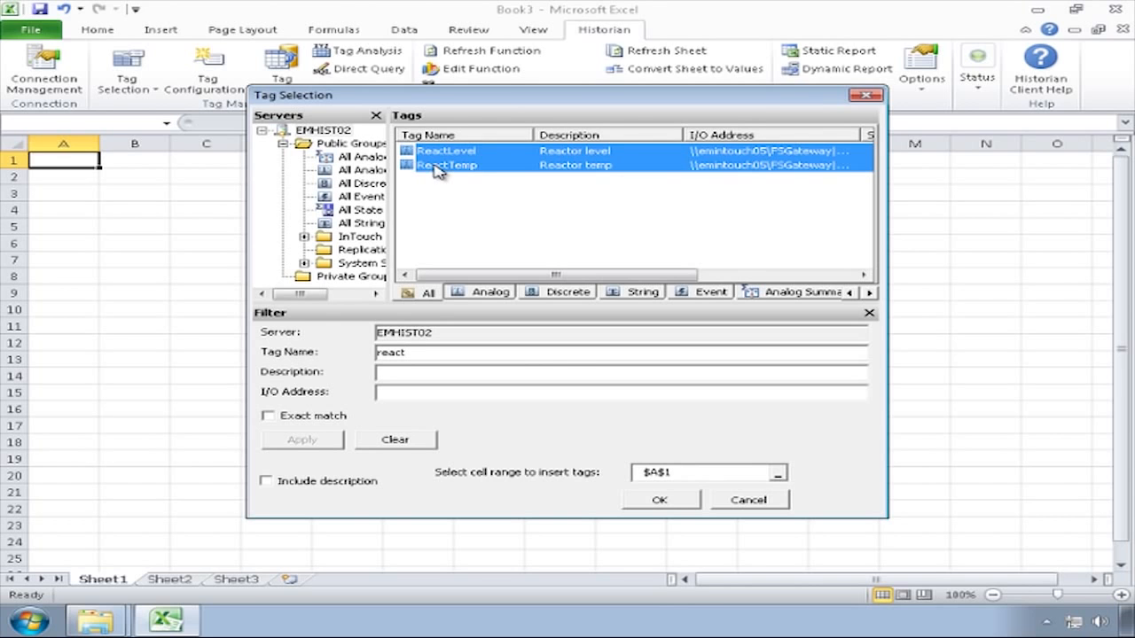
{"action": "left_click", "coordinate": [659, 500]}
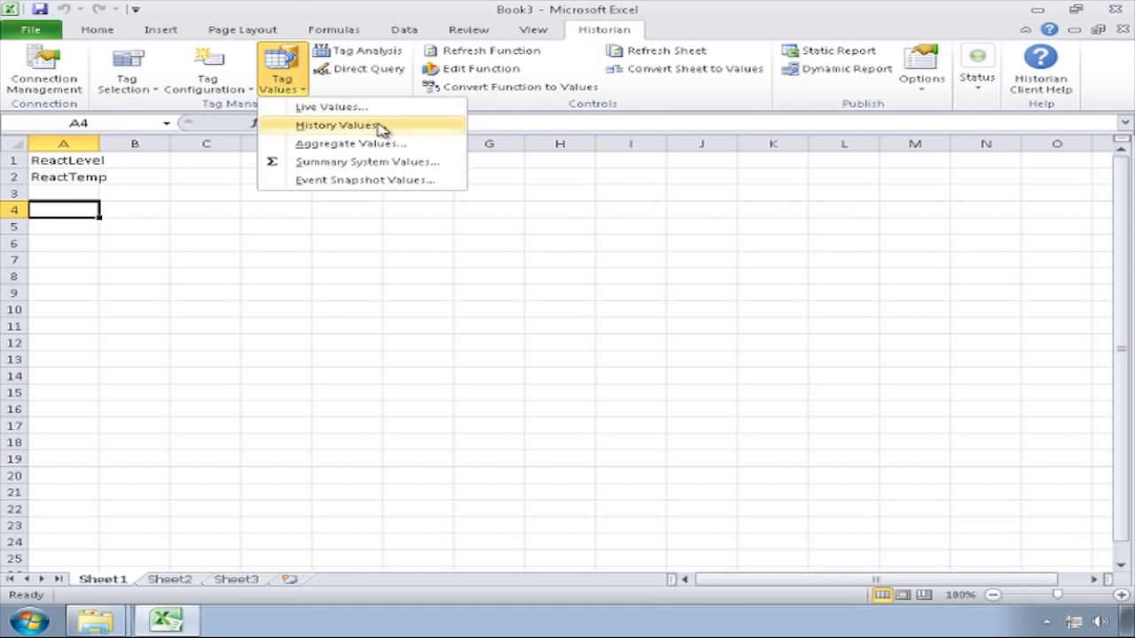
Start a History Values query with tags A1:A2 and output cell A4
{"action": "left_click", "coordinate": [337, 124]}
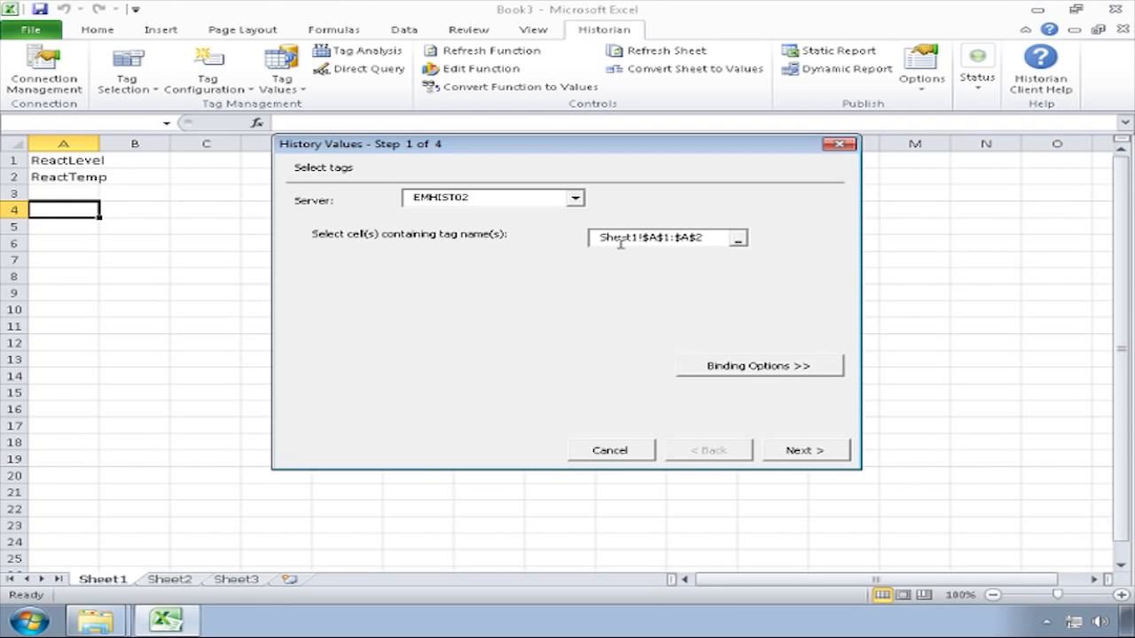
{"action": "left_click", "coordinate": [805, 451]}
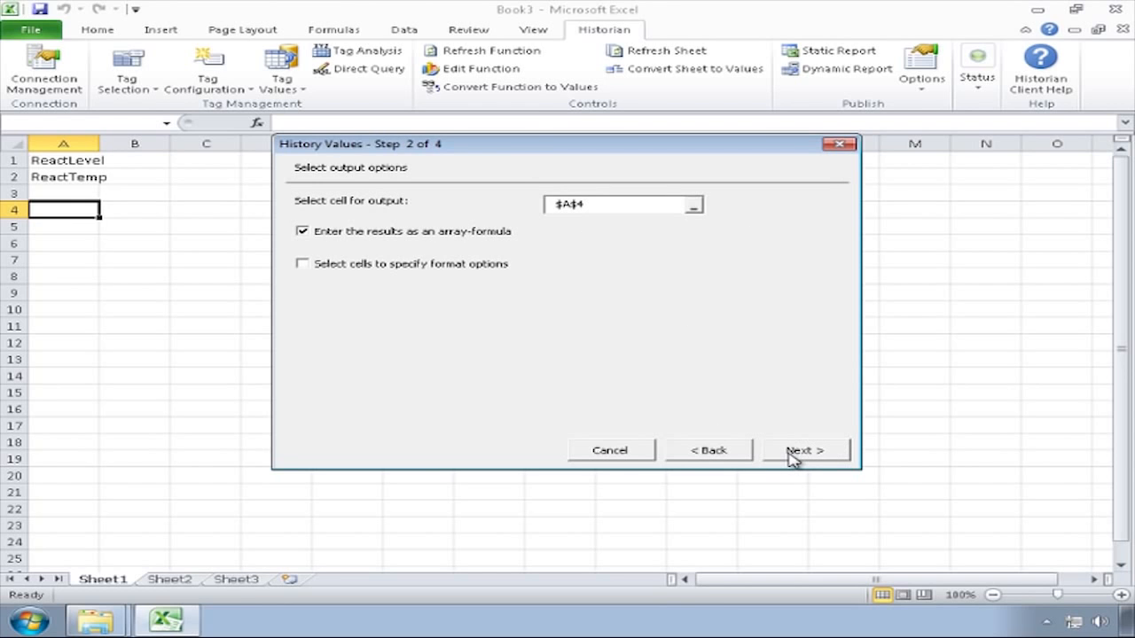
{"action": "left_click", "coordinate": [805, 450]}
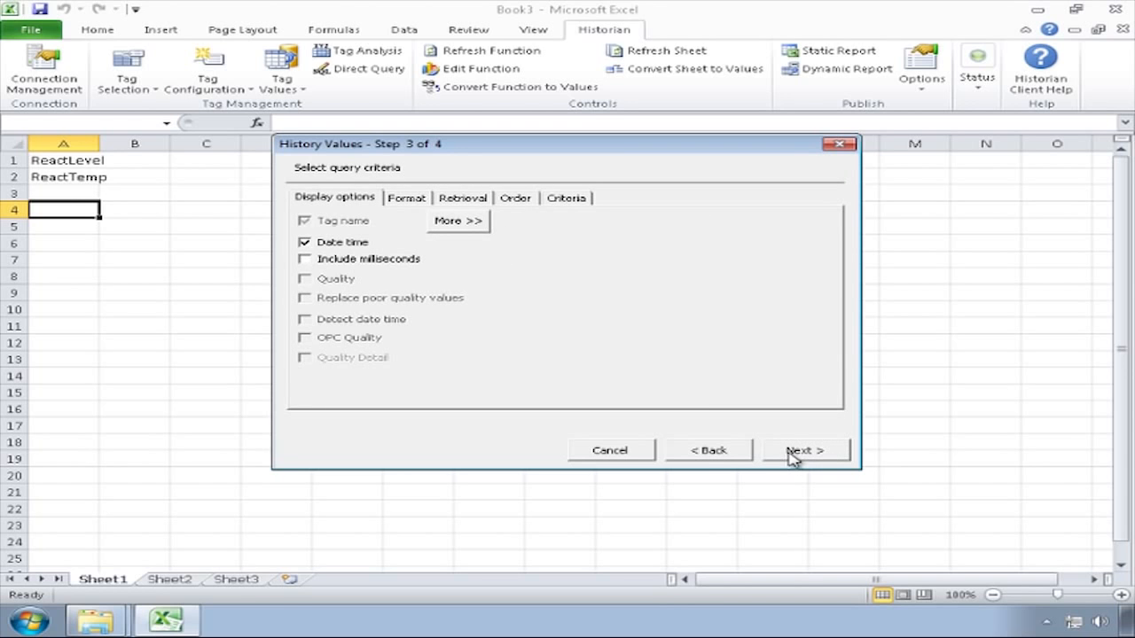
Retrieve hourly Average values for 12/7–12/8/2012 and fill the sheet
{"action": "left_click", "coordinate": [461, 197]}
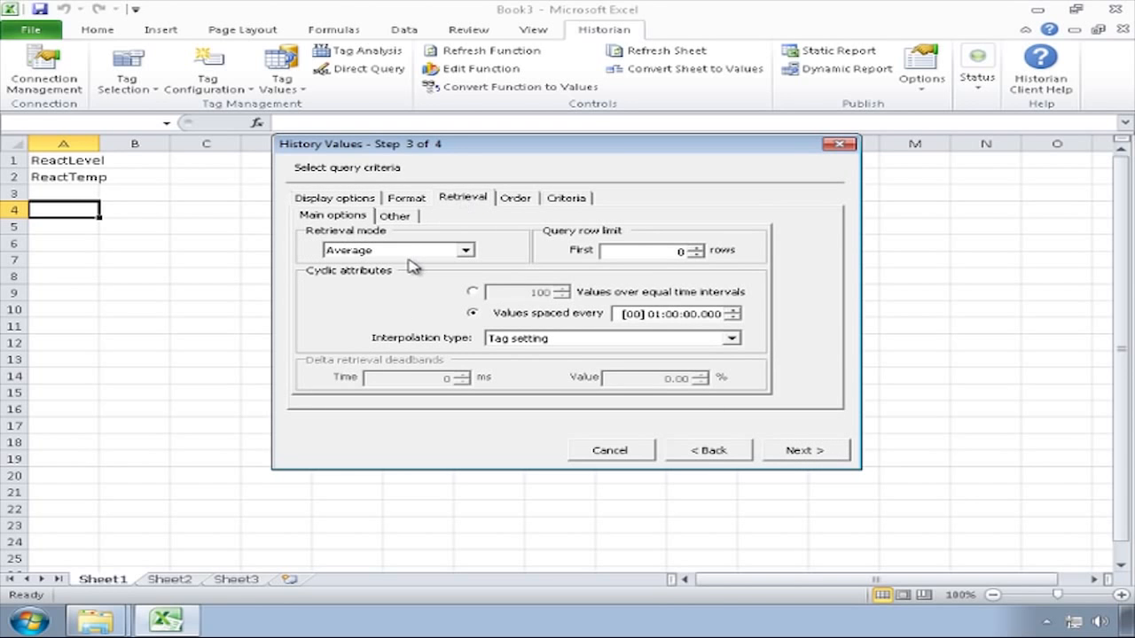
{"action": "mouse_move", "coordinate": [528, 333]}
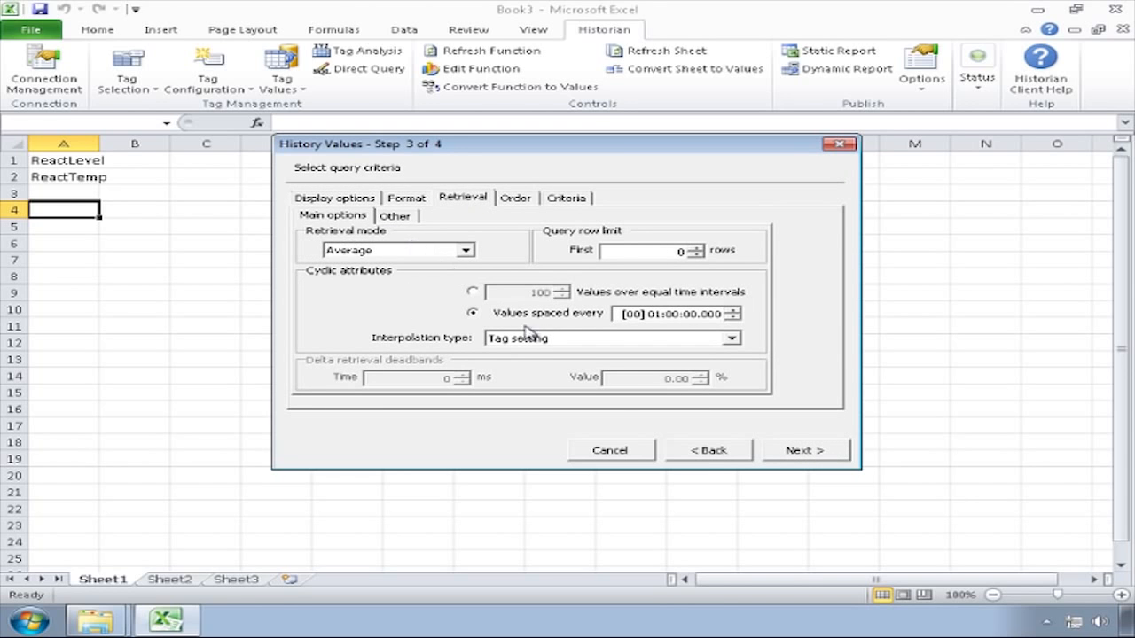
{"action": "left_click", "coordinate": [805, 450]}
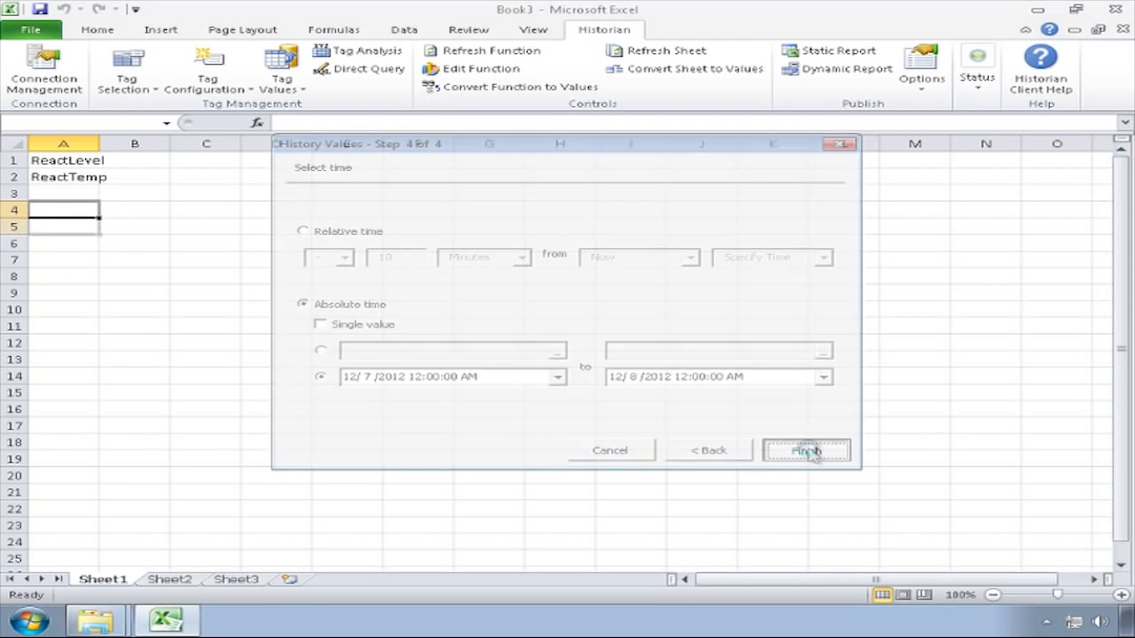
{"action": "left_click", "coordinate": [805, 451]}
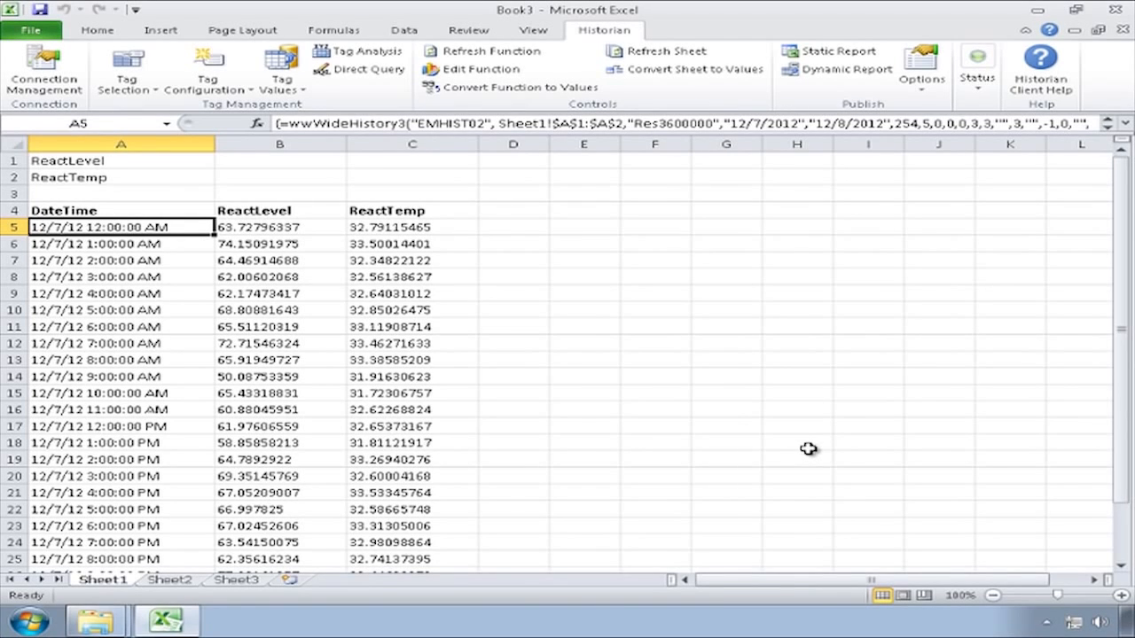
{"action": "mouse_move", "coordinate": [305, 169]}
{"action": "type", "text": "F"}
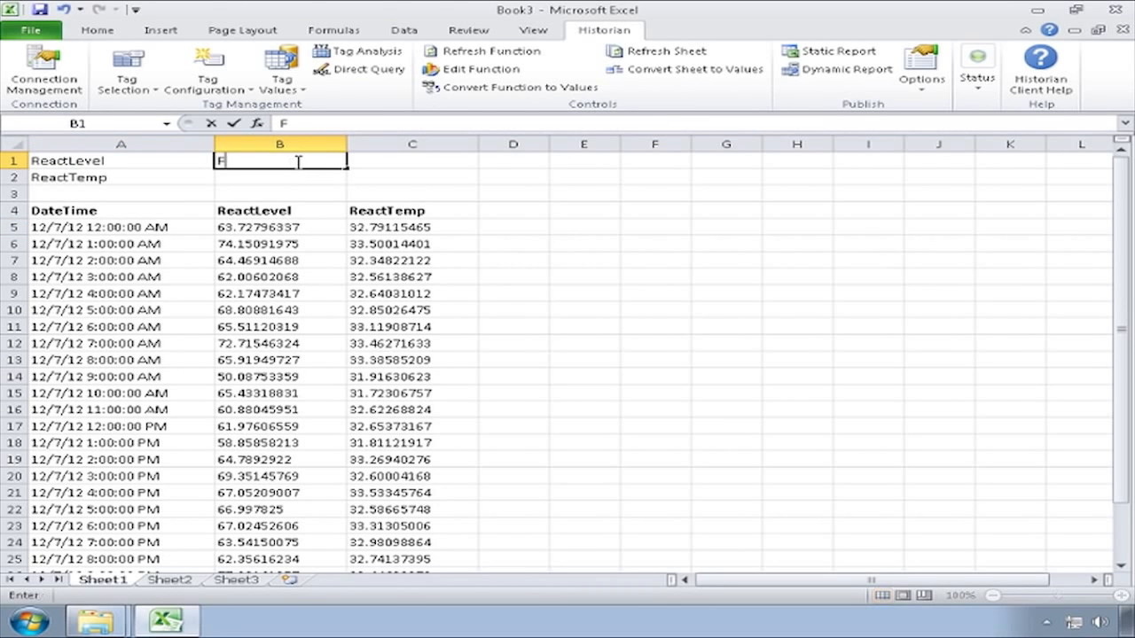
Enter Flow211.PV in B1 and choose D4 as the next output cell
{"action": "type", "text": "low211"}
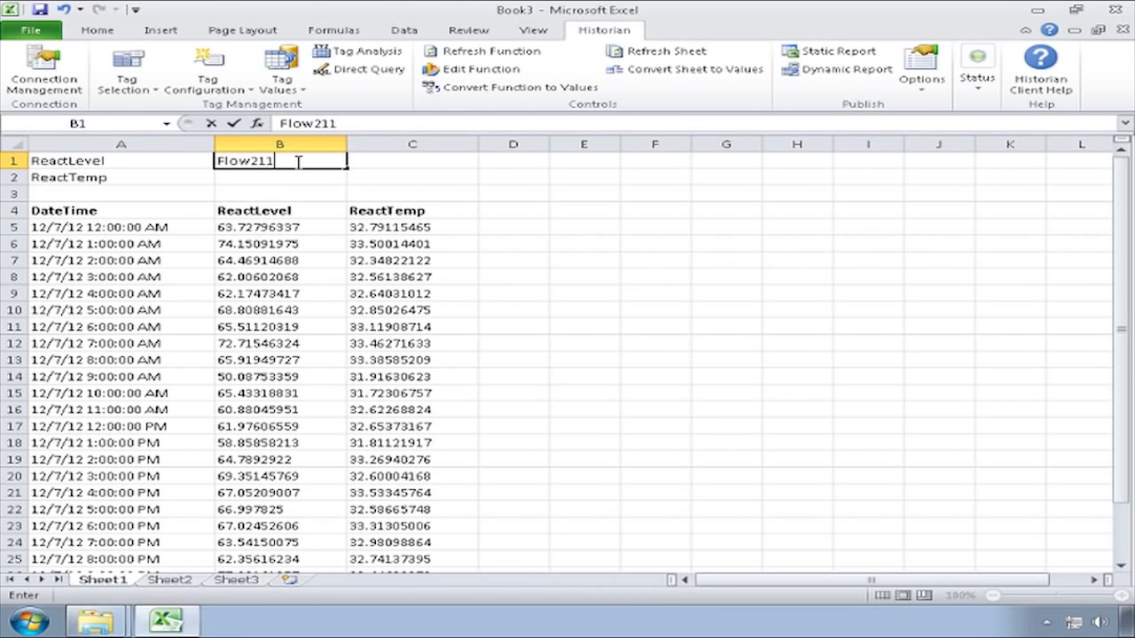
{"action": "type", "text": ".PV"}
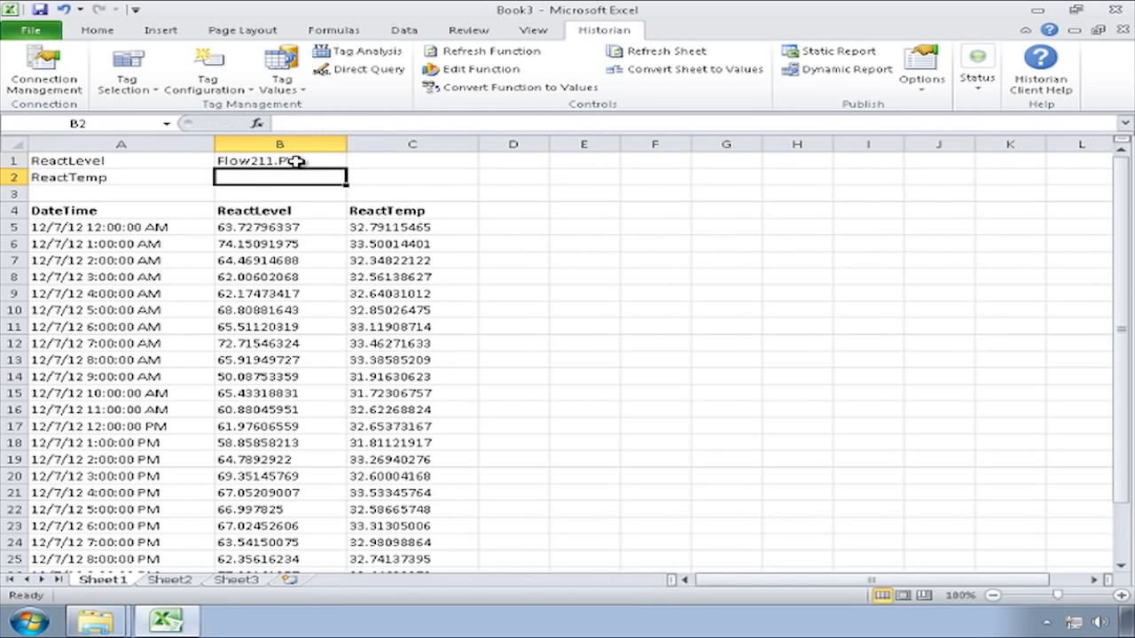
{"action": "left_click", "coordinate": [512, 209]}
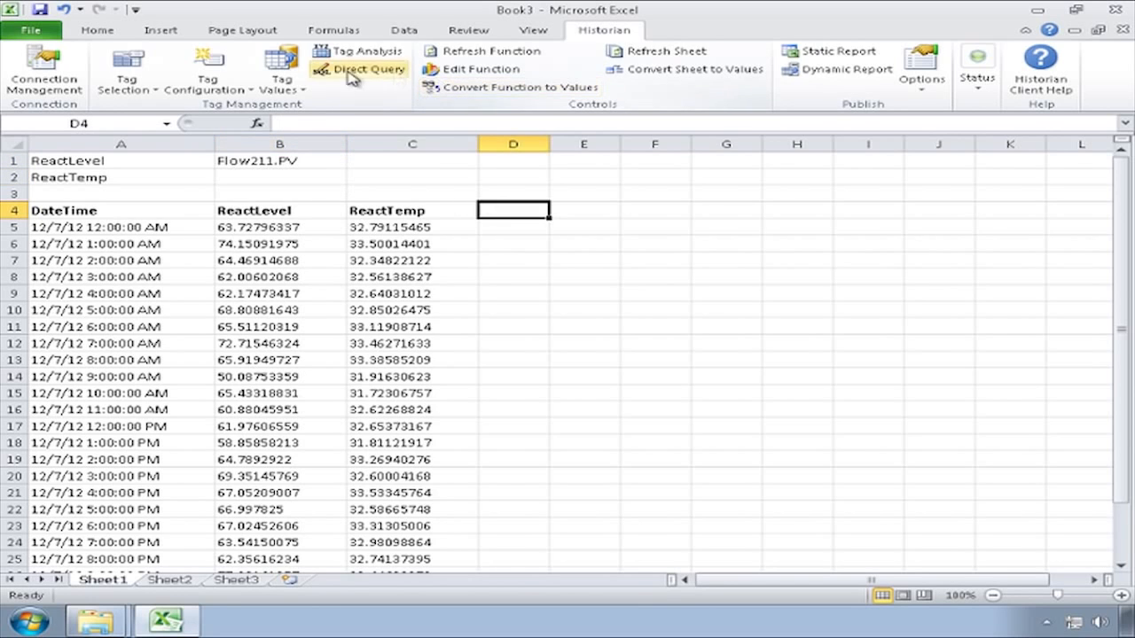
Run an hourly Integral history query for Flow211.PV into D4 over the same time range
{"action": "left_click", "coordinate": [282, 68]}
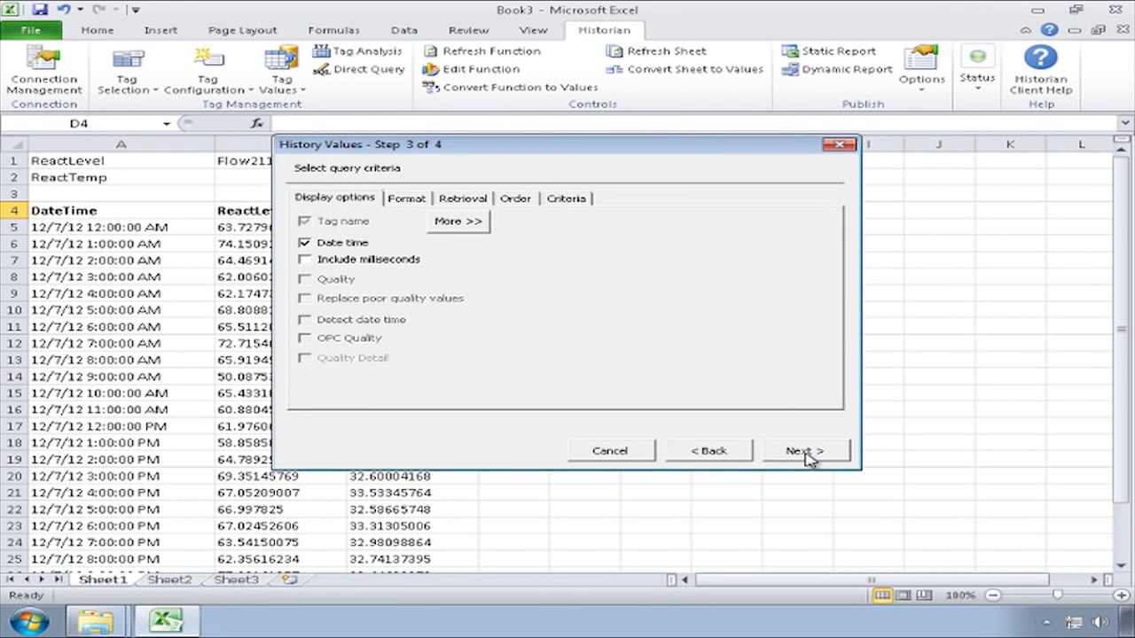
{"action": "mouse_move", "coordinate": [640, 294]}
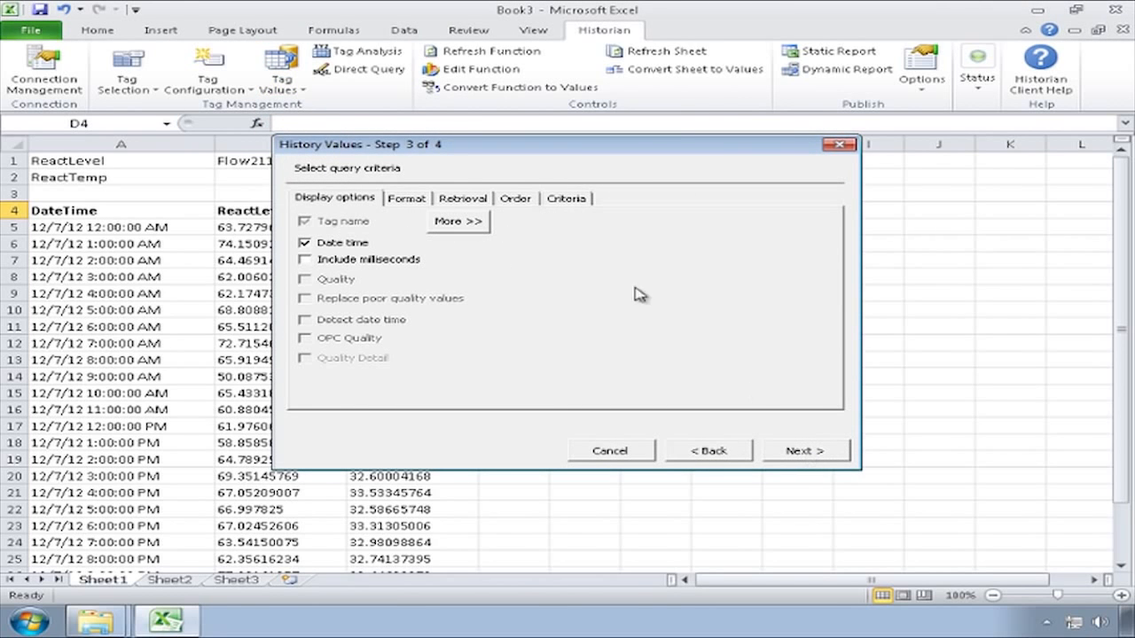
{"action": "left_click", "coordinate": [461, 199]}
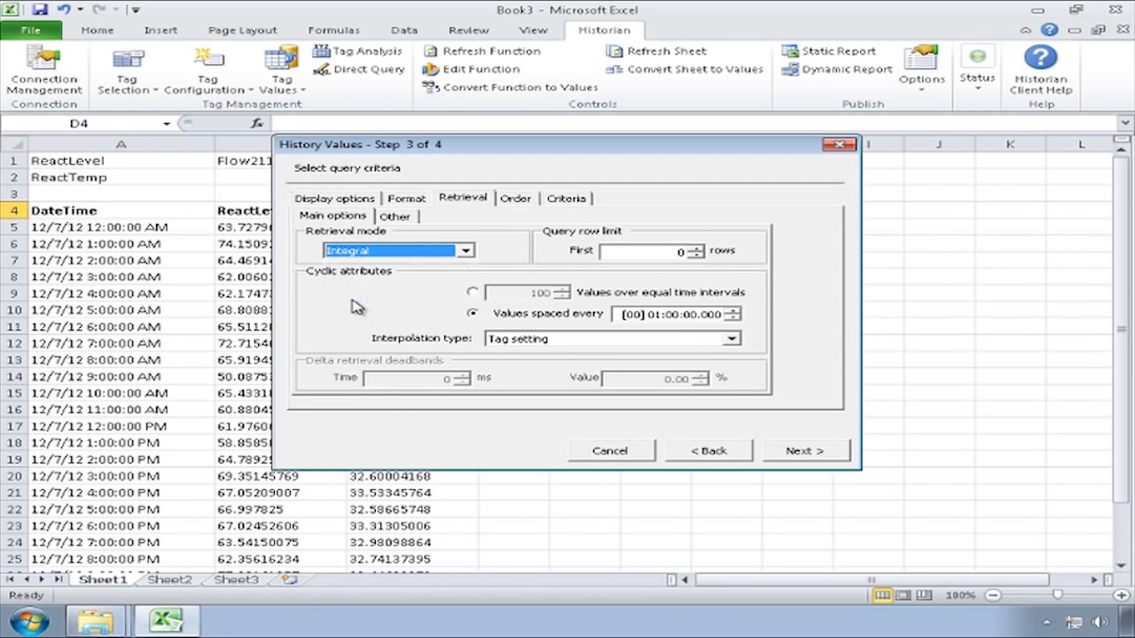
{"action": "left_click", "coordinate": [805, 451]}
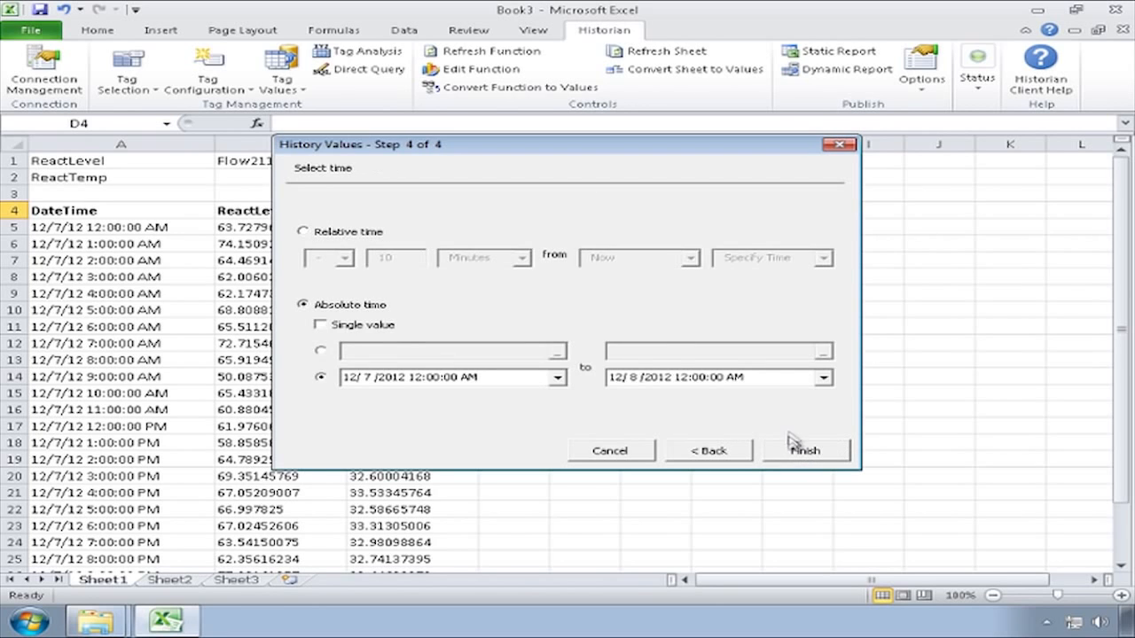
{"action": "left_click", "coordinate": [805, 451]}
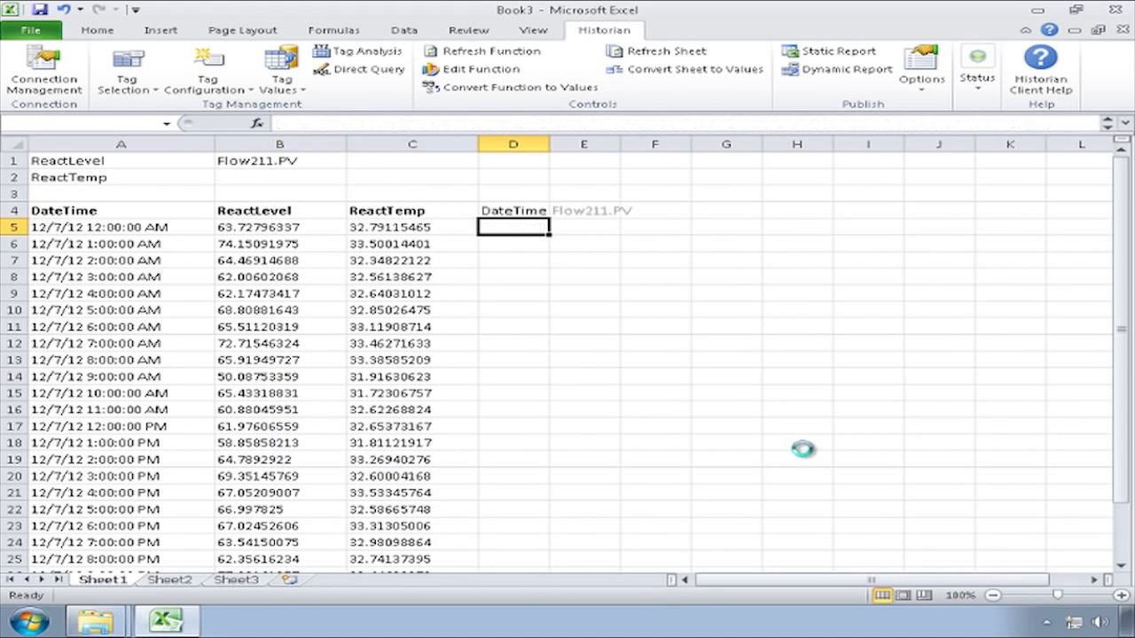